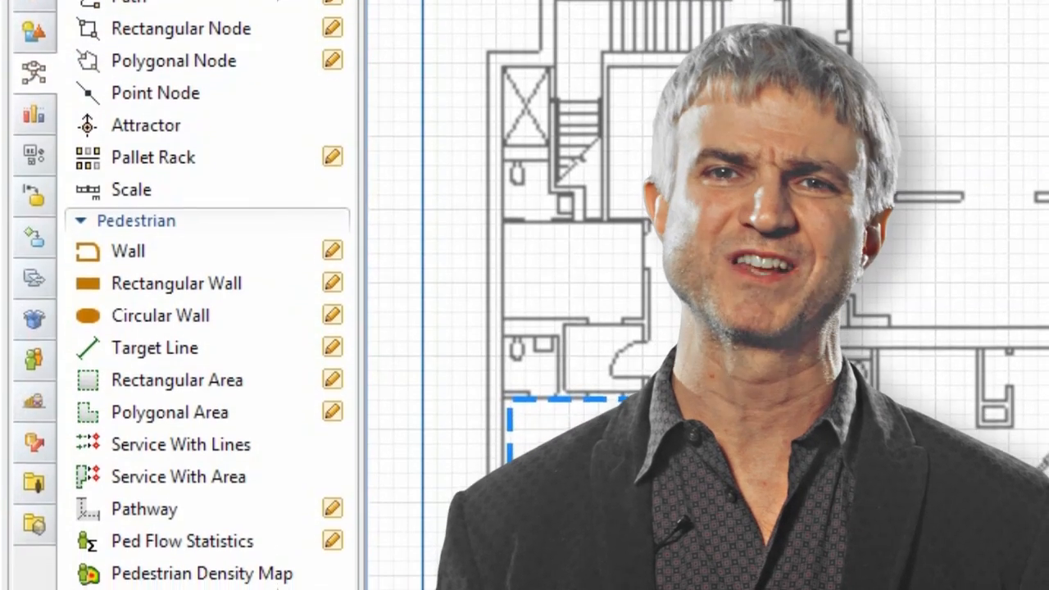
# - Scroll down to bring the ToWaitingRoom MoveTo block's settings into view in the patient flowchart
pyautogui.scroll(-3)
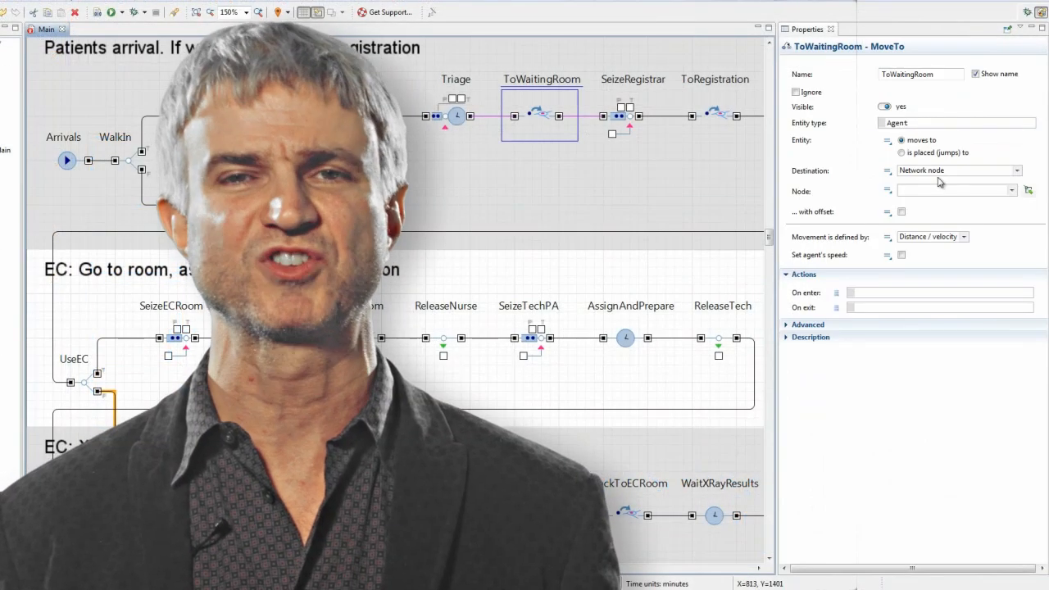
pyautogui.click(768, 238)
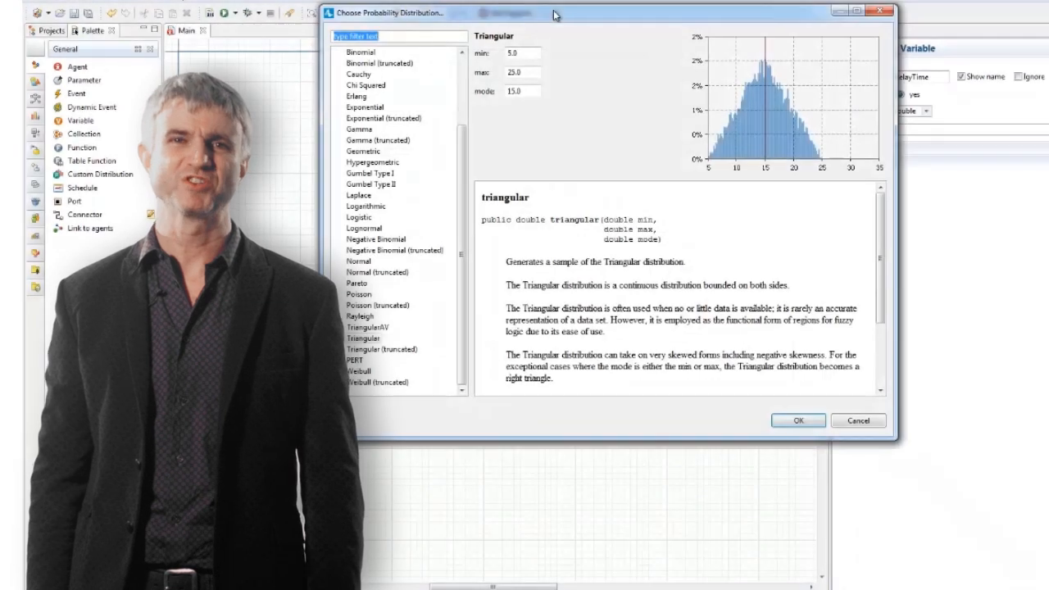
# - Apply an Exponential distribution with minimum 2, then list the Delay block's entity-location nodes
pyautogui.click(365, 107)
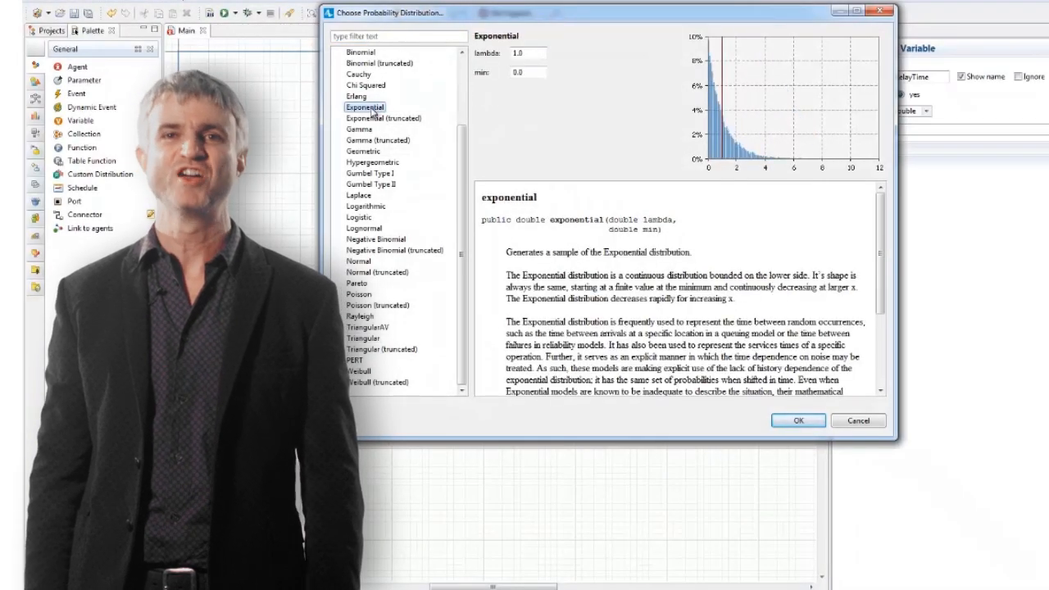
pyautogui.tripleClick(526, 72)
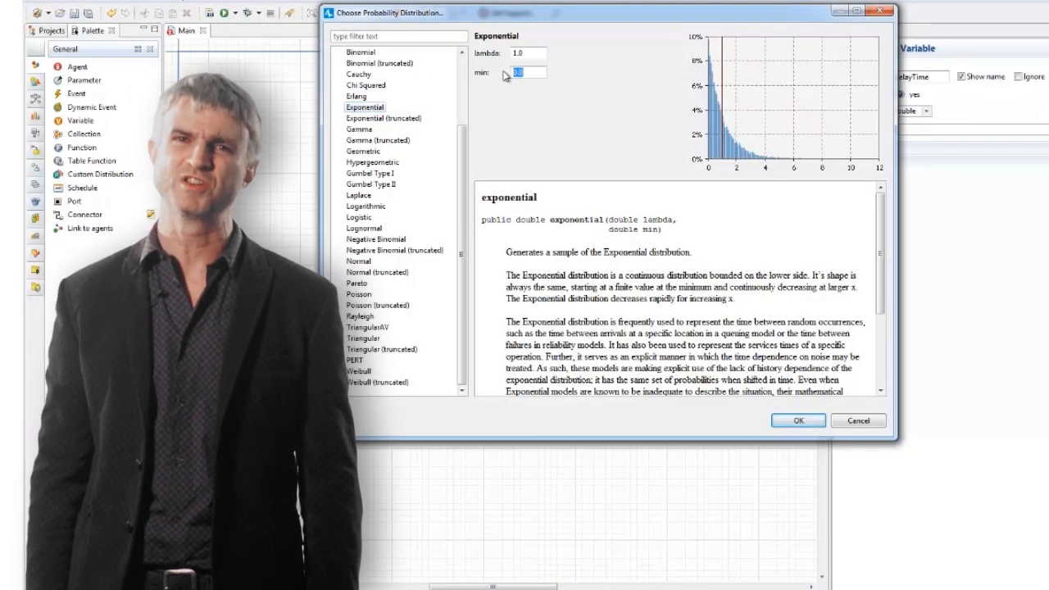
pyautogui.write('2')
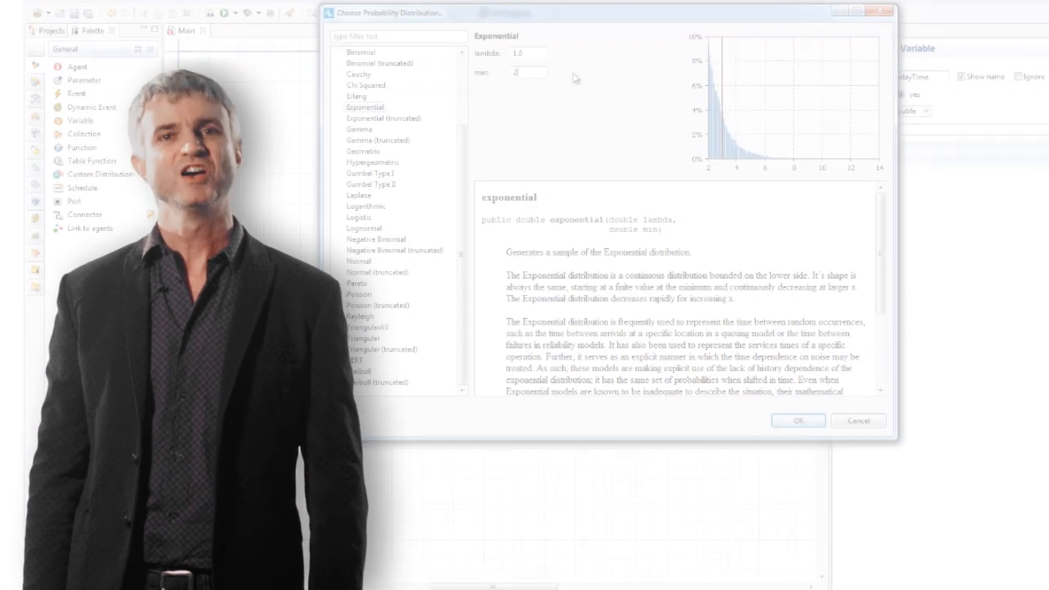
pyautogui.click(797, 420)
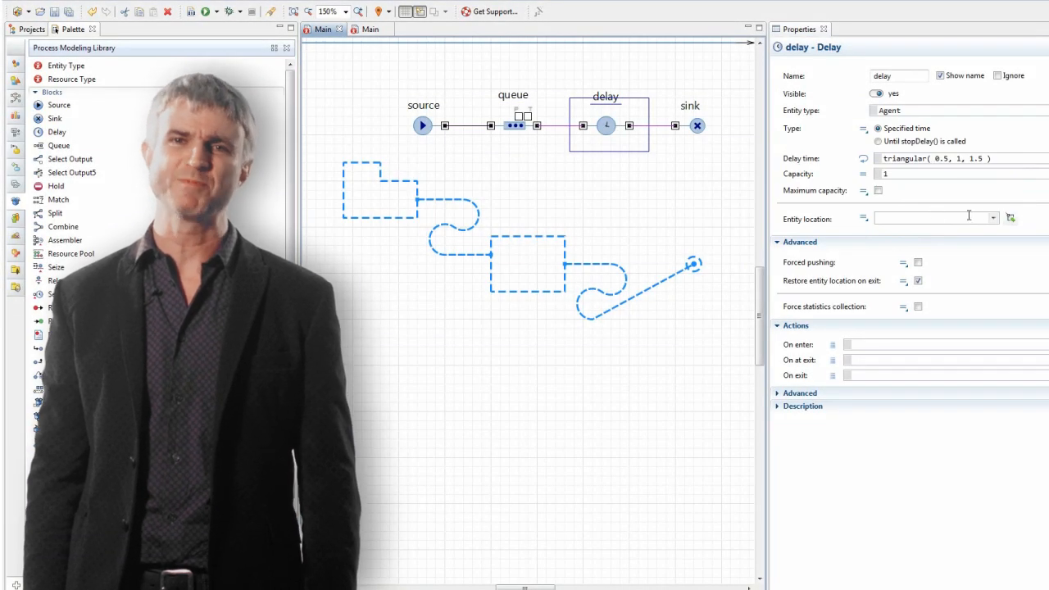
pyautogui.click(992, 218)
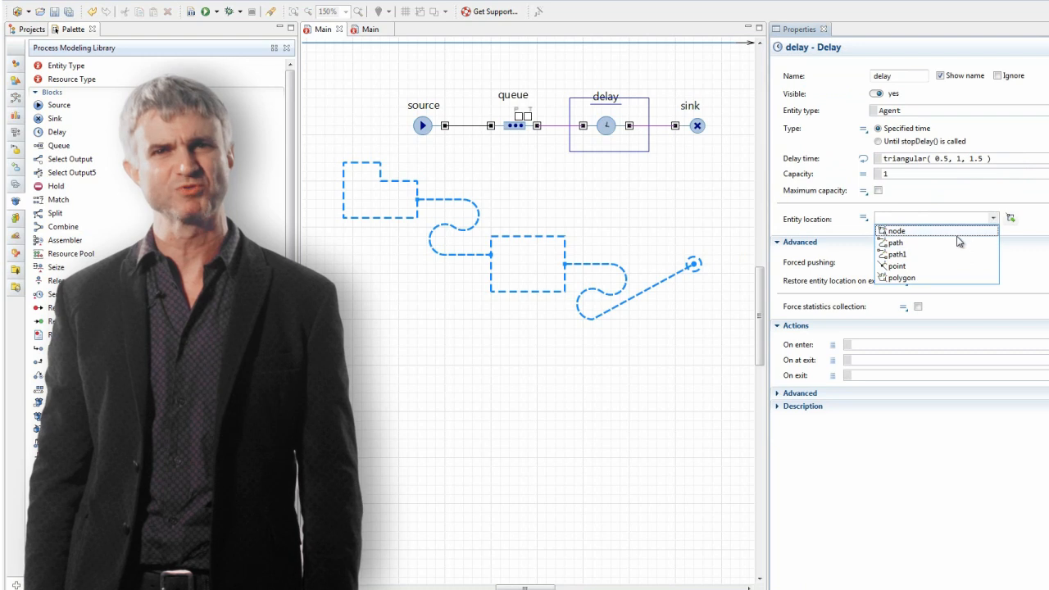